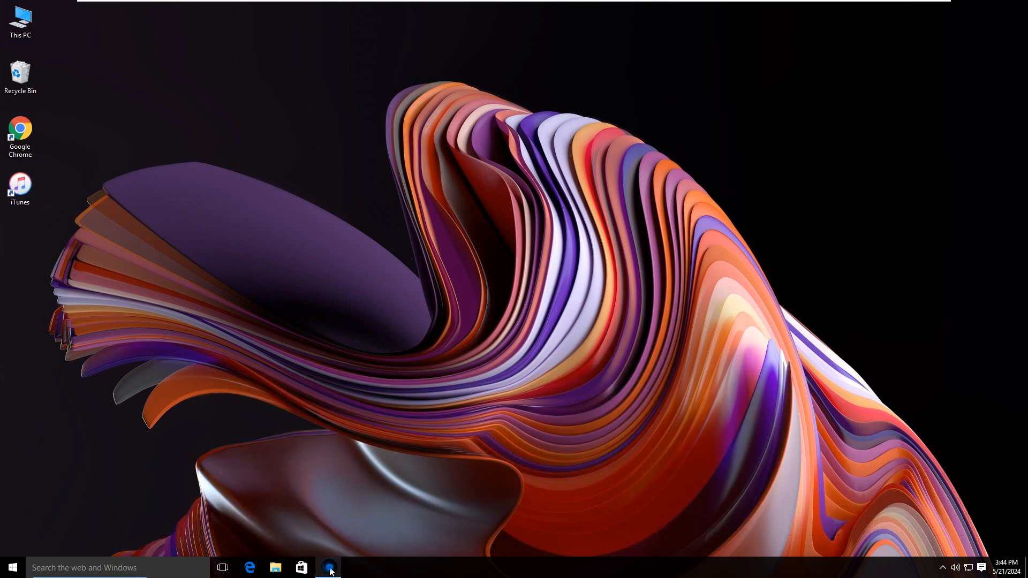
left_click(329, 568)
type("www.")
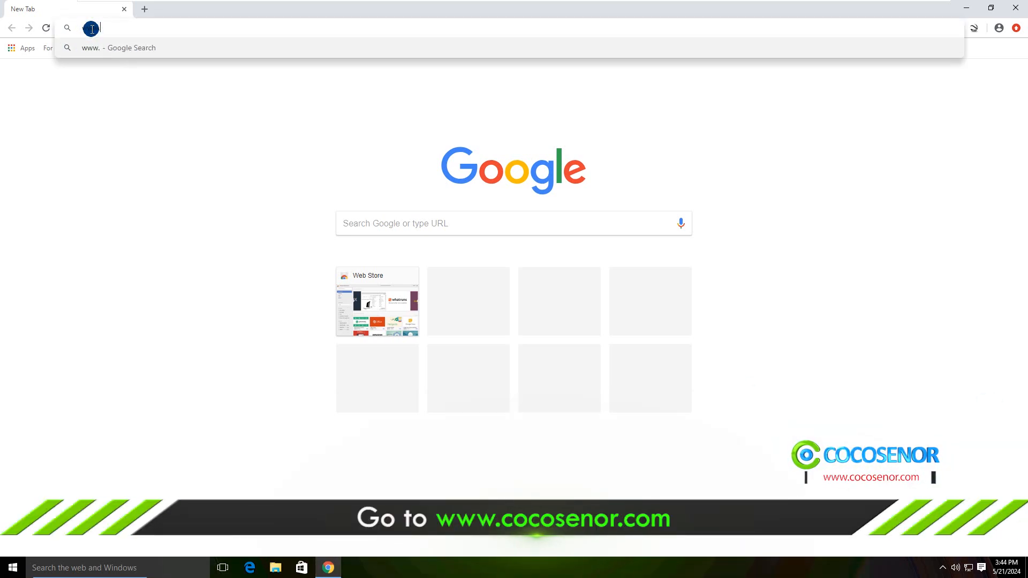
type("cocosenor.com")
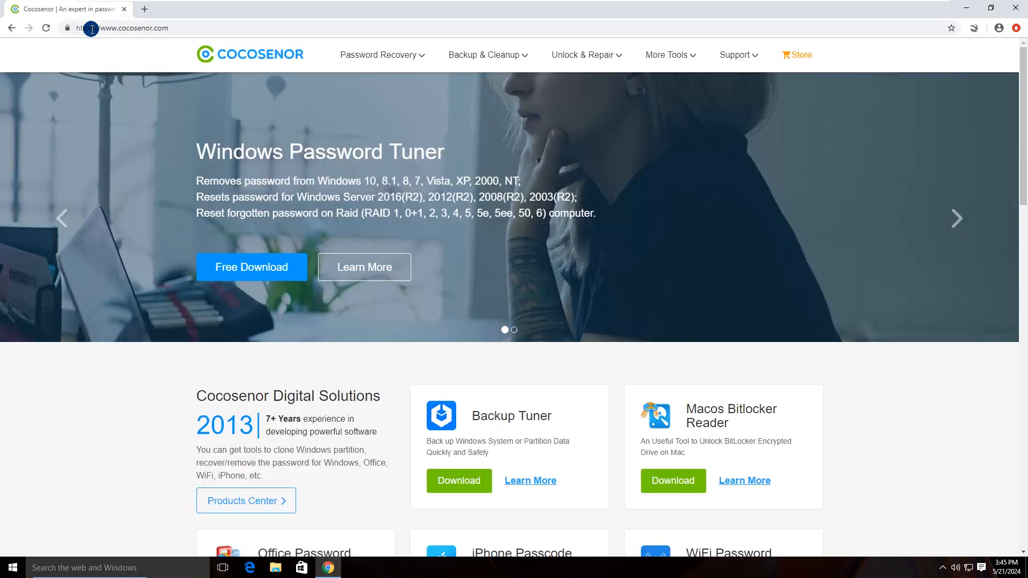
From the Unlock & Repair menu, reach iPhone Passcode Tuner and download its Free Trial installer
left_click(484, 55)
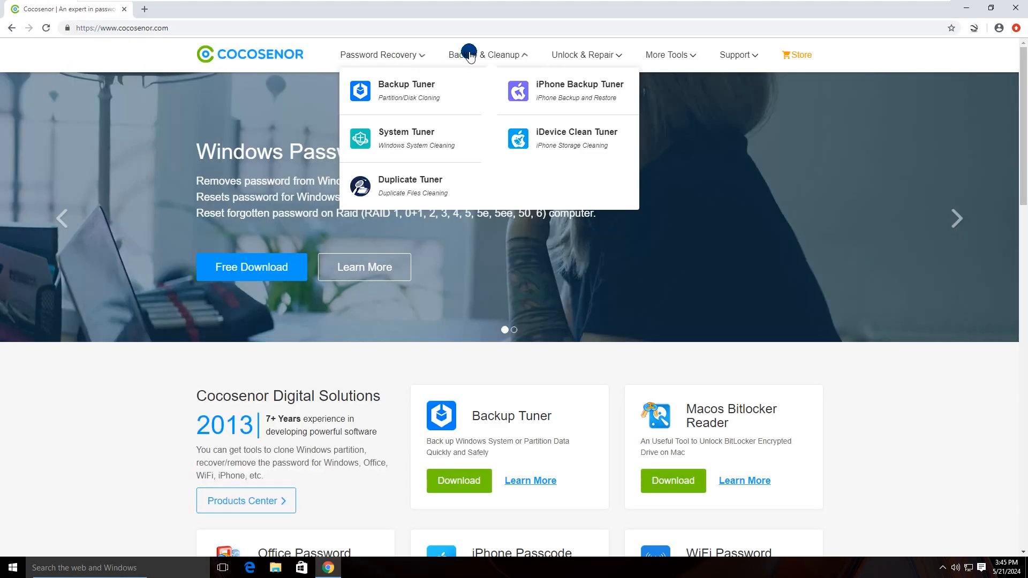
mouse_move(583, 55)
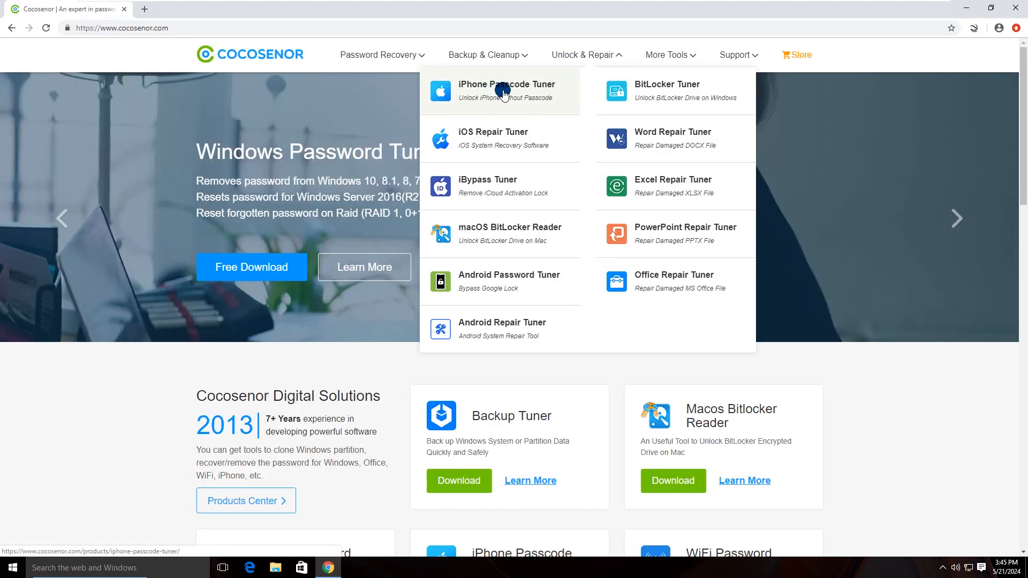
left_click(506, 89)
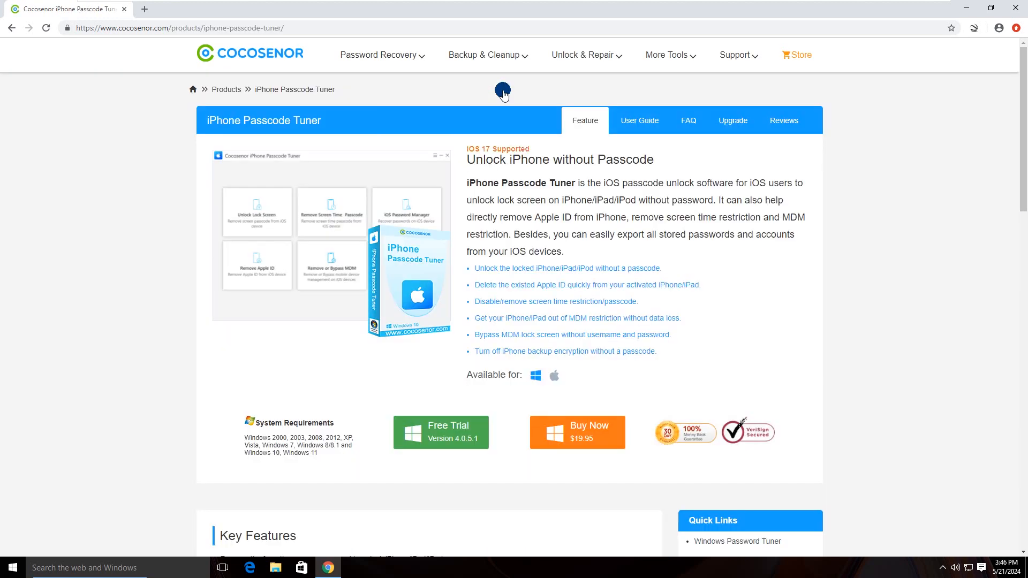
mouse_move(622, 171)
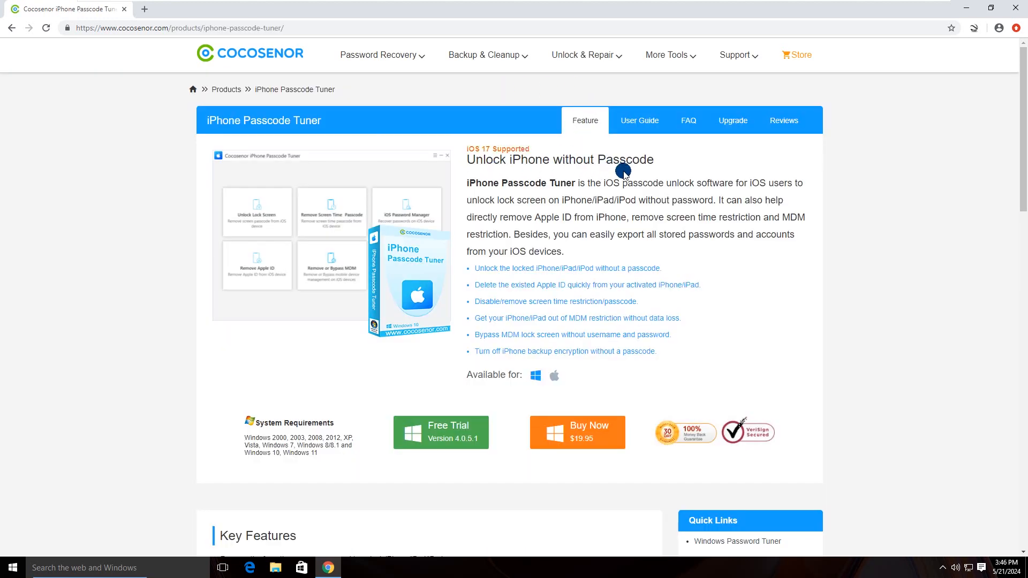
left_click(440, 432)
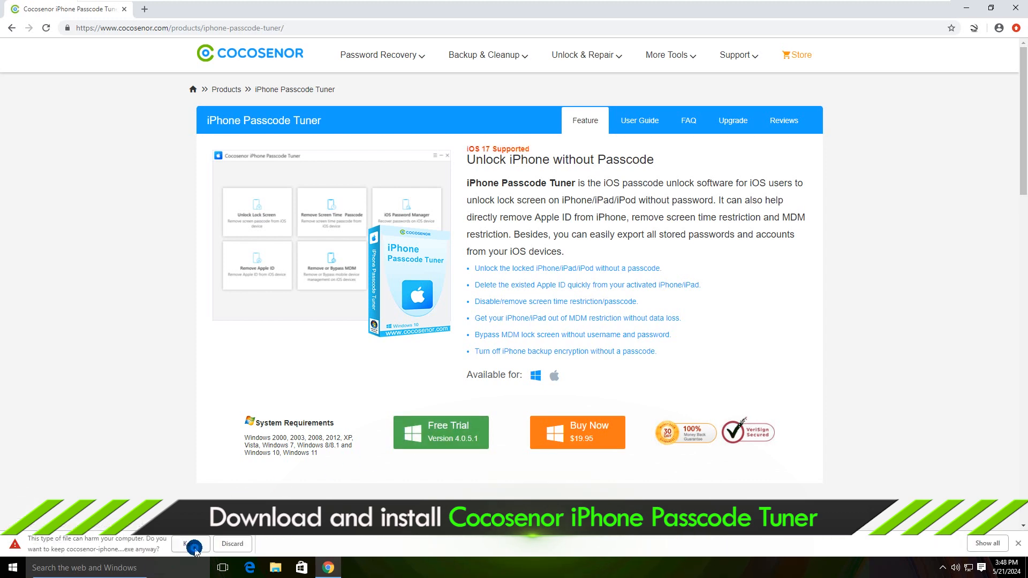
Keep the installer, allow UAC, and finish setup with 'Visit our website' unchecked
left_click(191, 544)
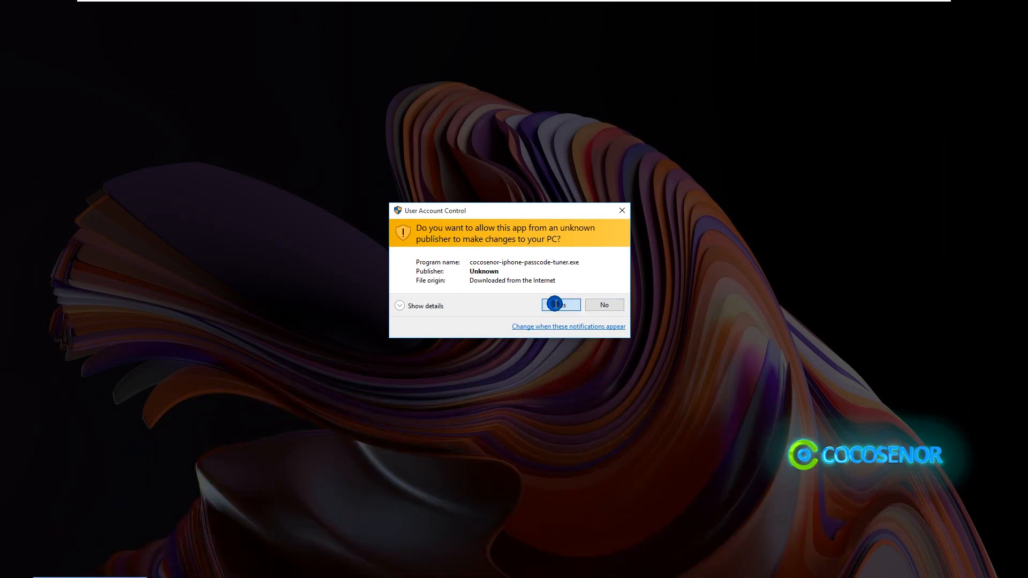
left_click(560, 304)
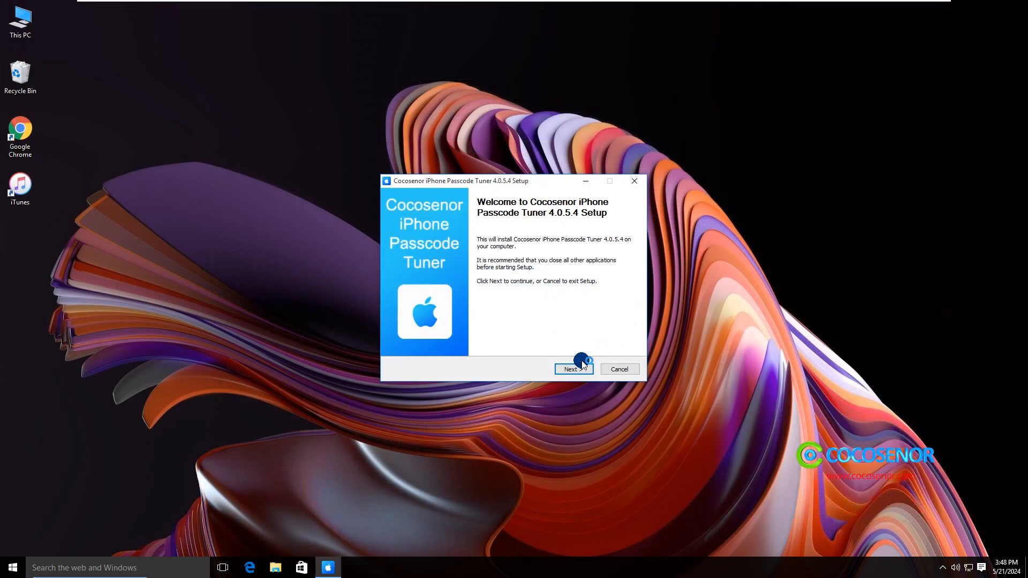
left_click(572, 368)
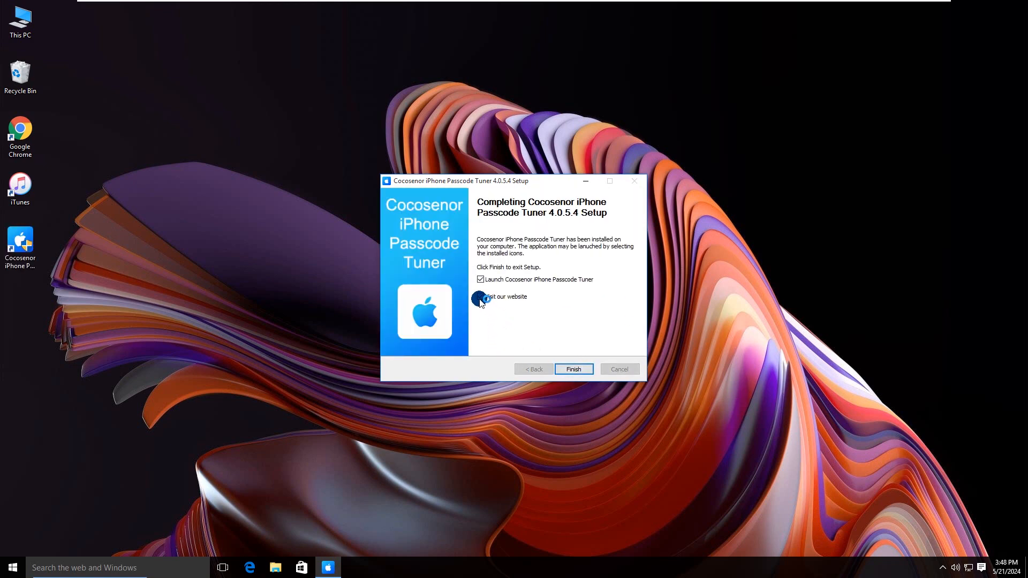
left_click(481, 296)
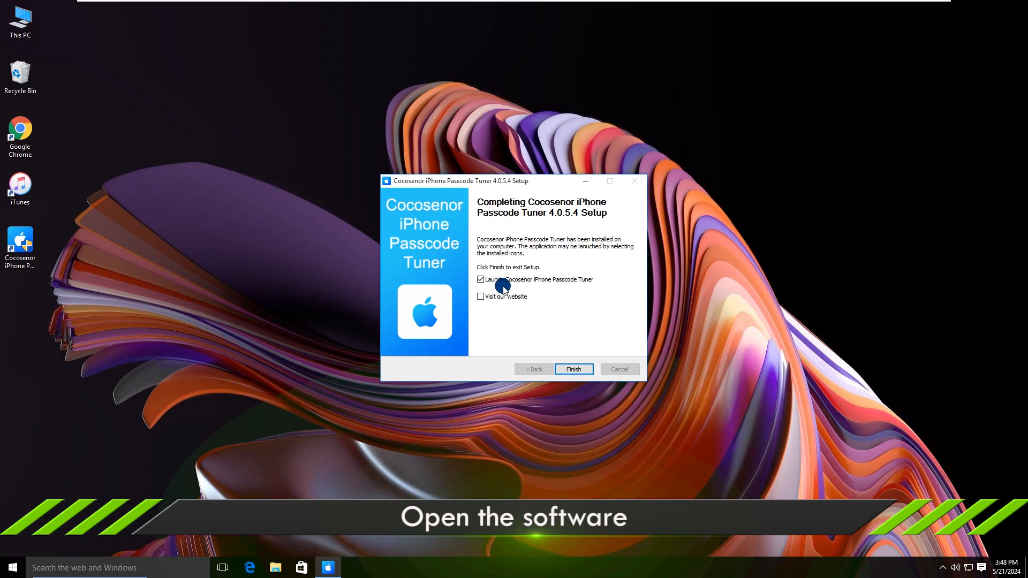
left_click(573, 369)
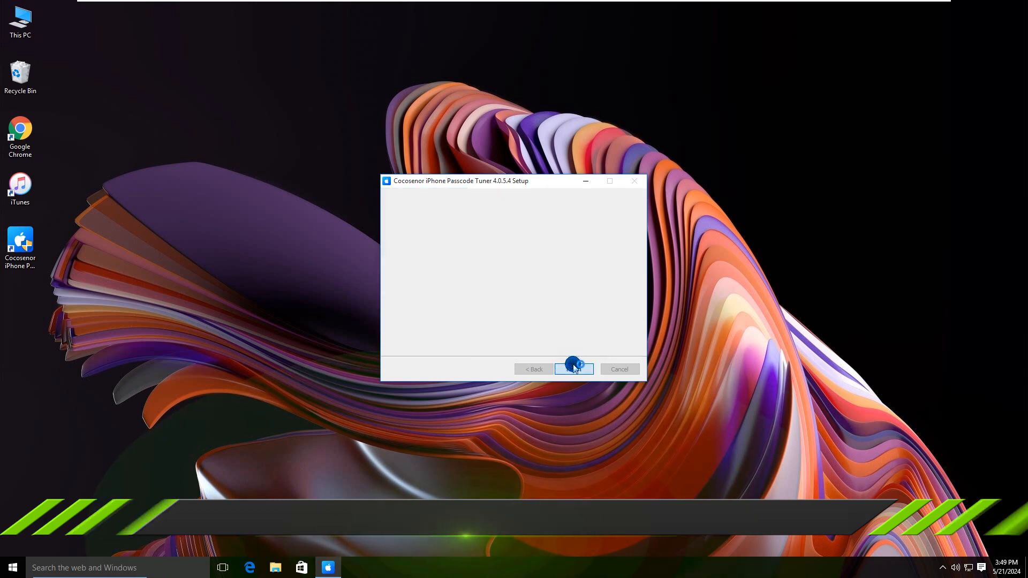
Choose the iOS Password Manager feature for the connected iPhone 12
left_click(573, 369)
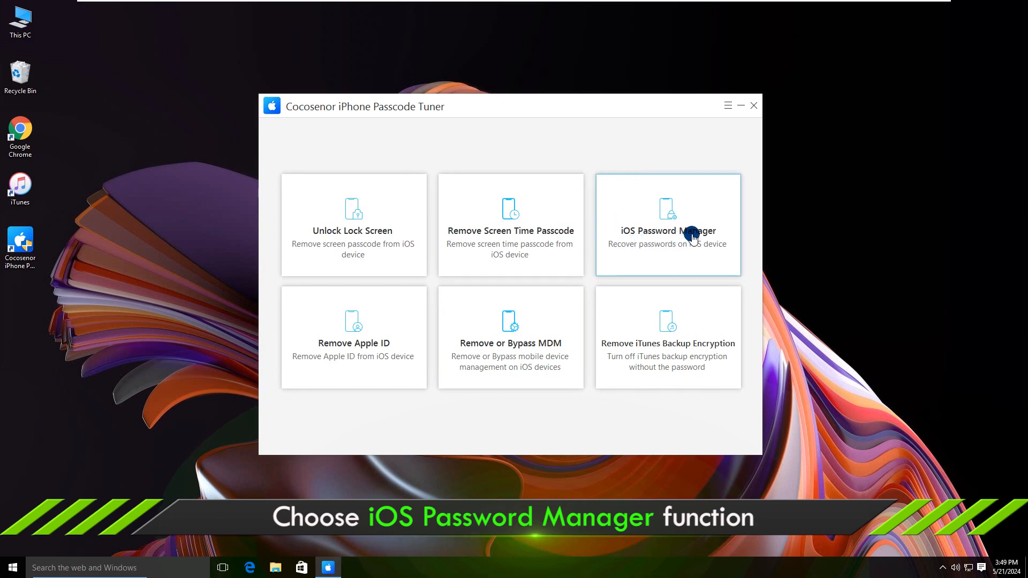
left_click(667, 223)
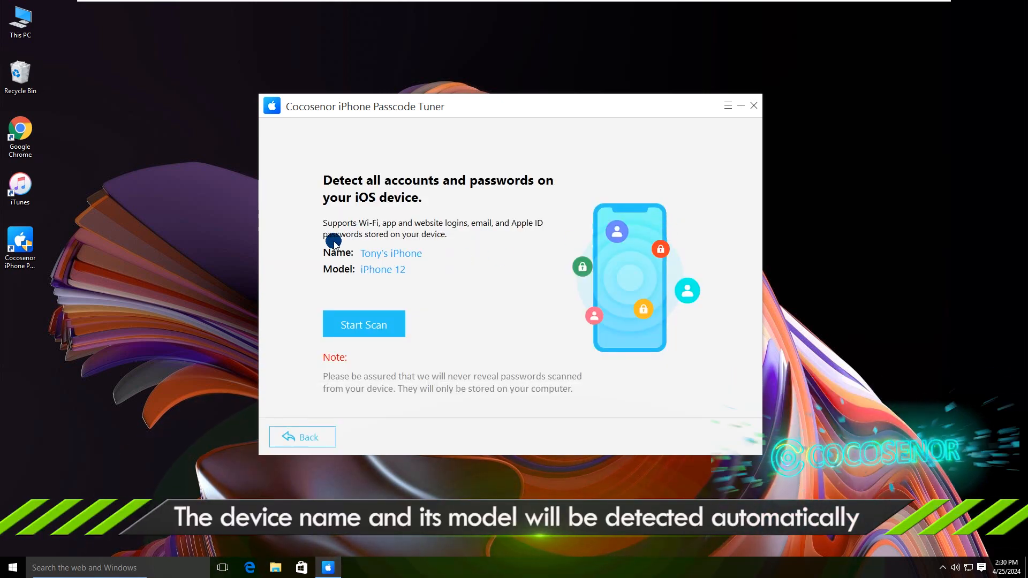
mouse_move(404, 273)
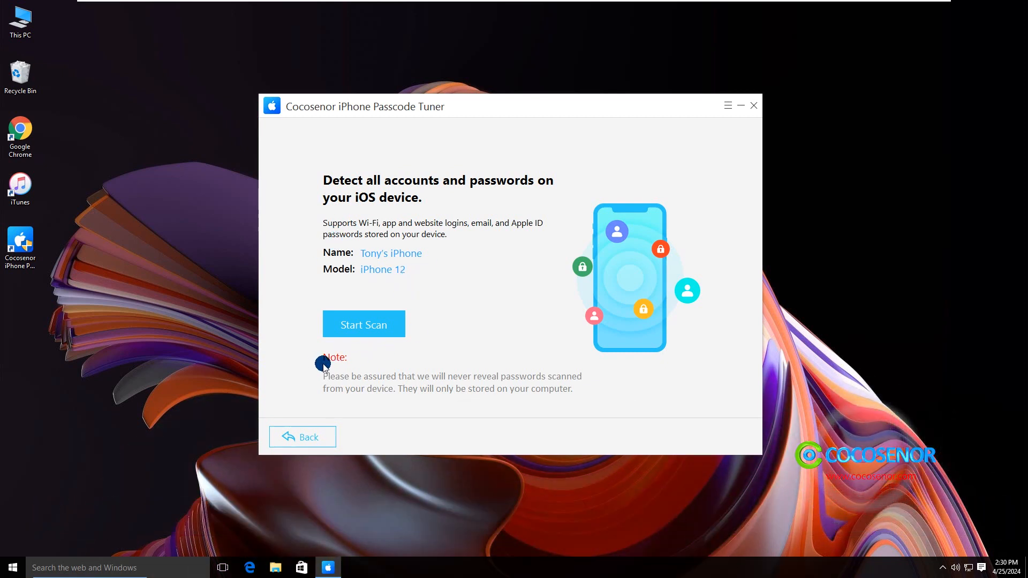
mouse_move(465, 382)
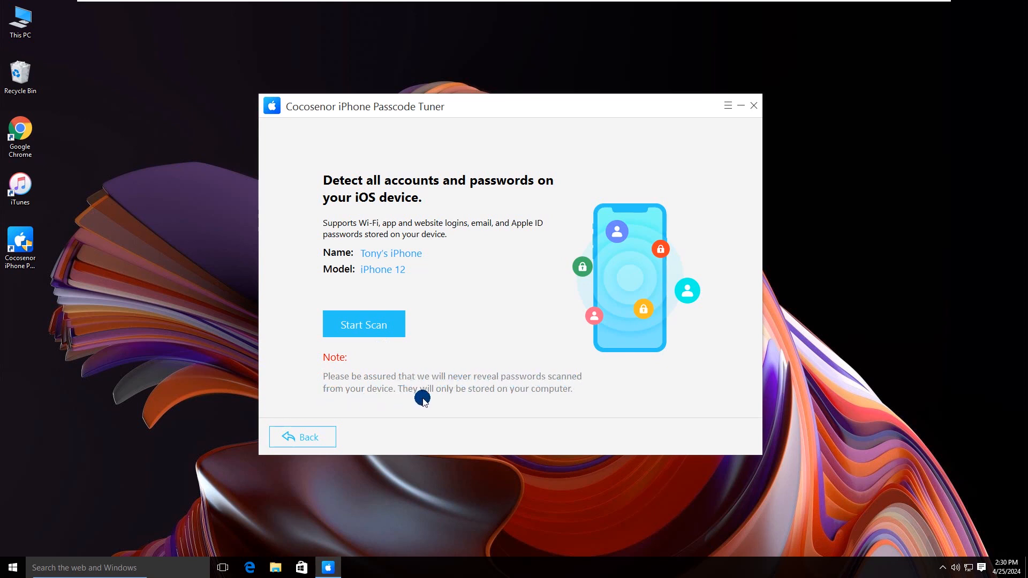
mouse_move(553, 399)
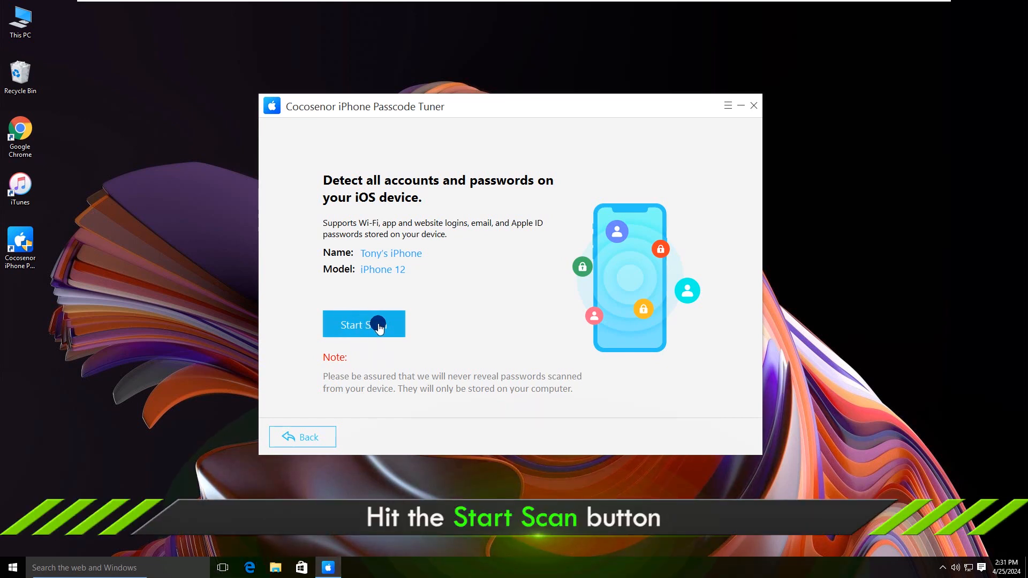
Start the password scan and accept the program-set backup password prompt
left_click(365, 324)
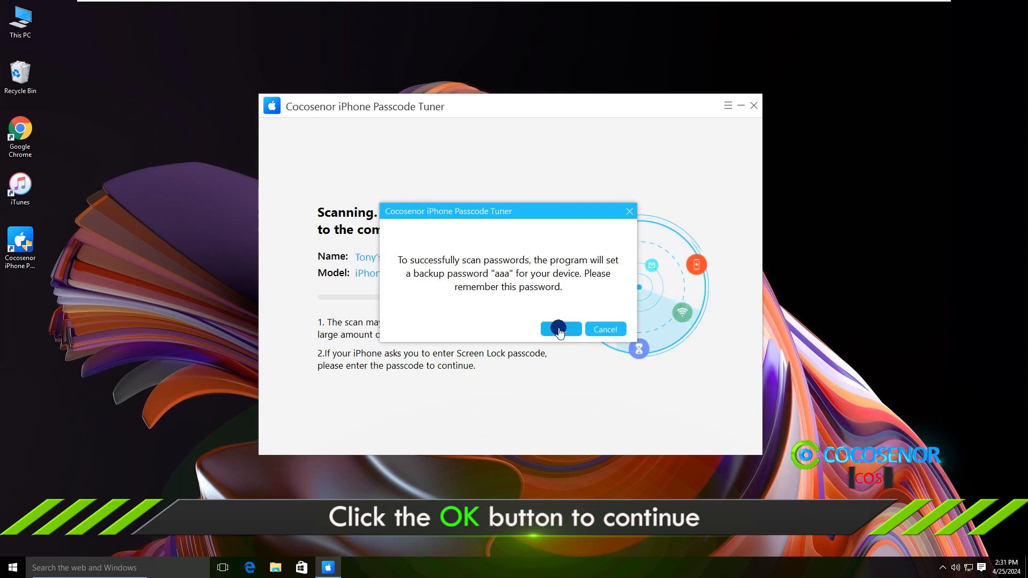
left_click(558, 329)
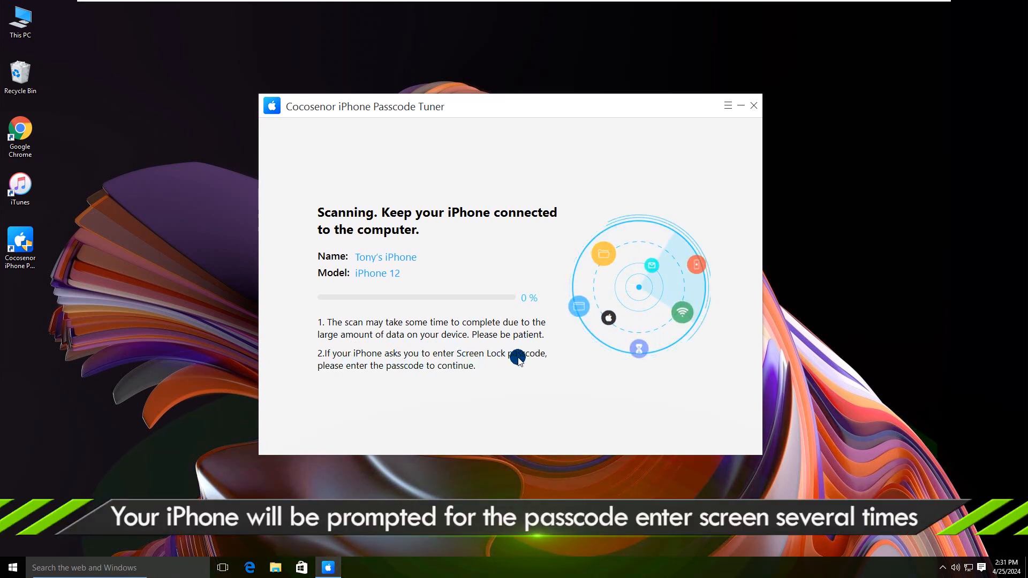
mouse_move(460, 376)
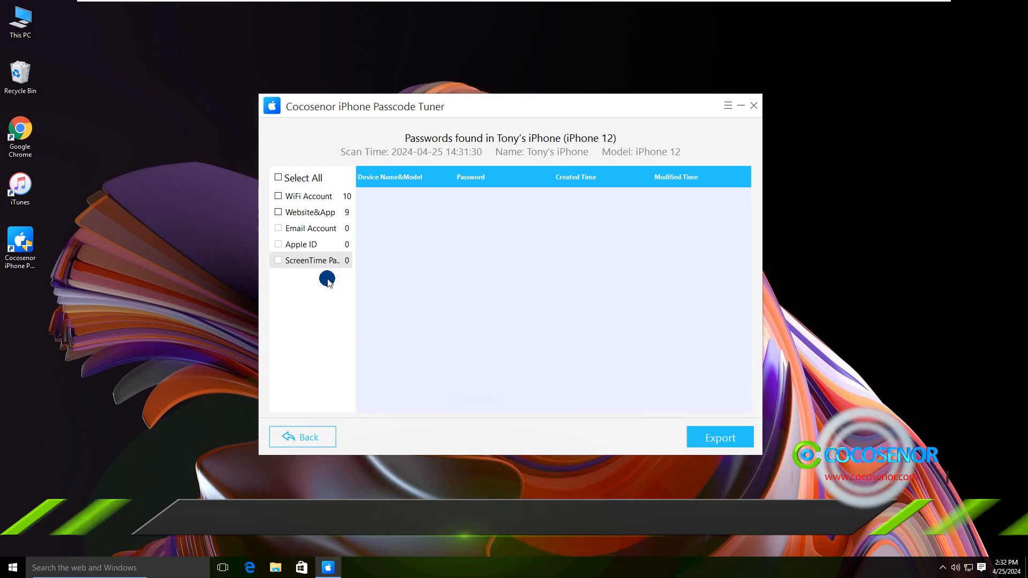
View the 10 WiFi Account entries, then the 9 Website&App passwords
left_click(307, 195)
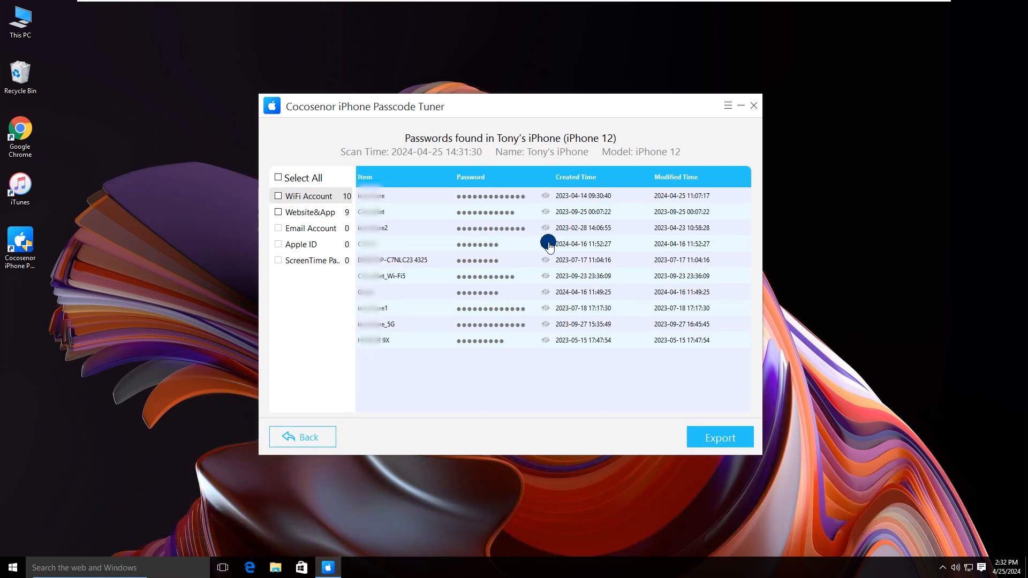
left_click(545, 244)
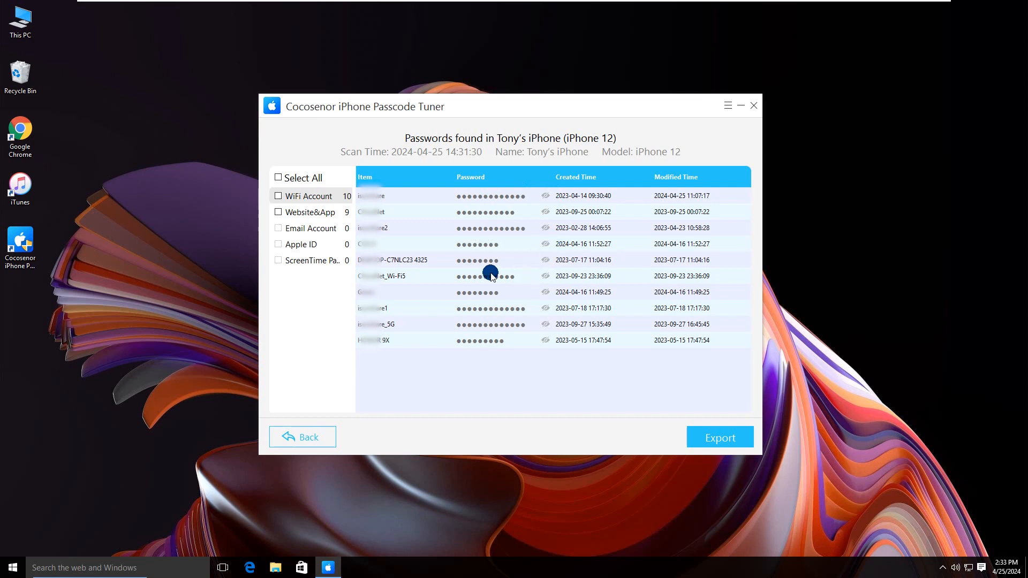
left_click(309, 212)
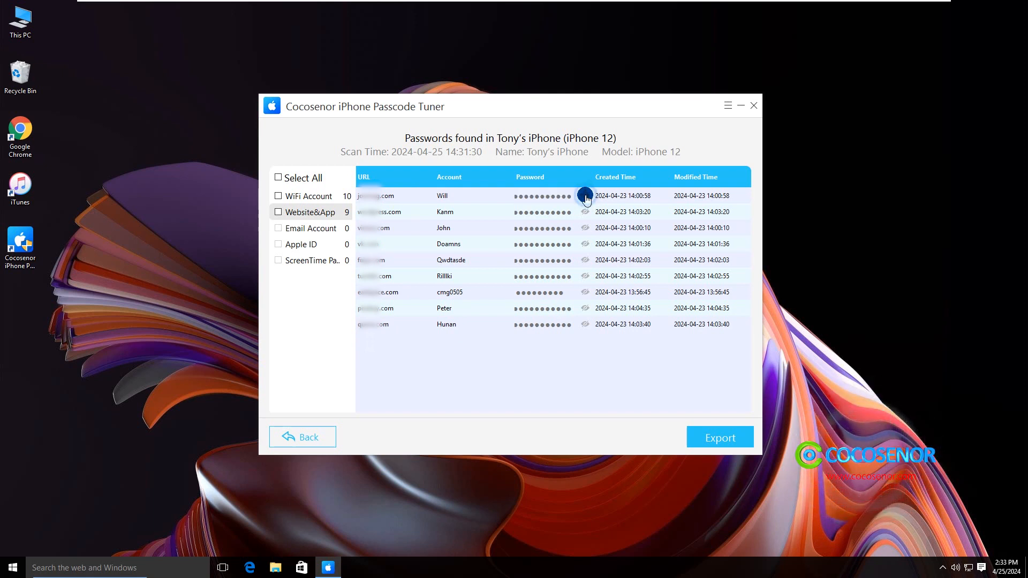
mouse_move(522, 265)
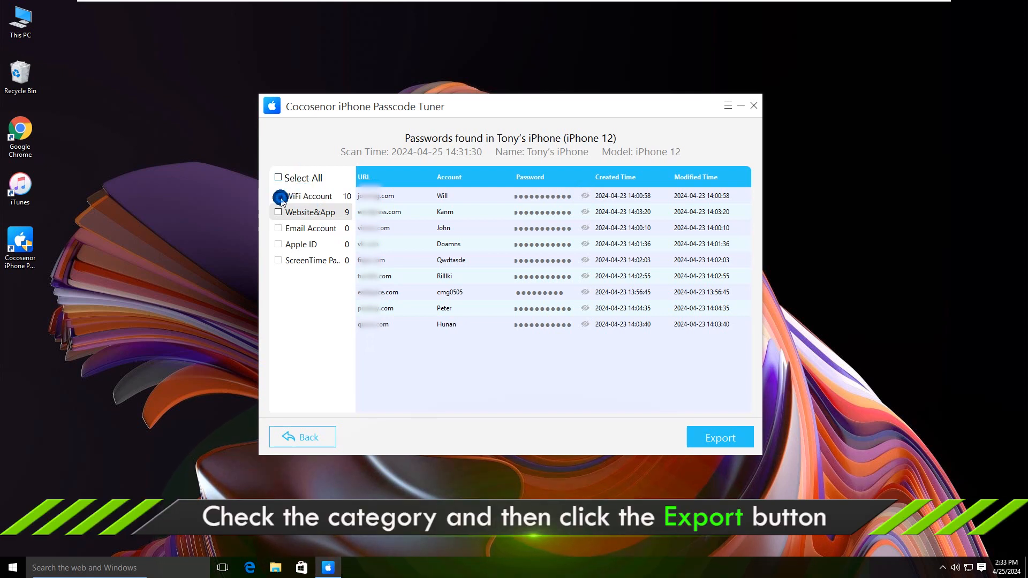
Check WiFi Account and Website&App for export and start Export to the directory chooser
left_click(278, 212)
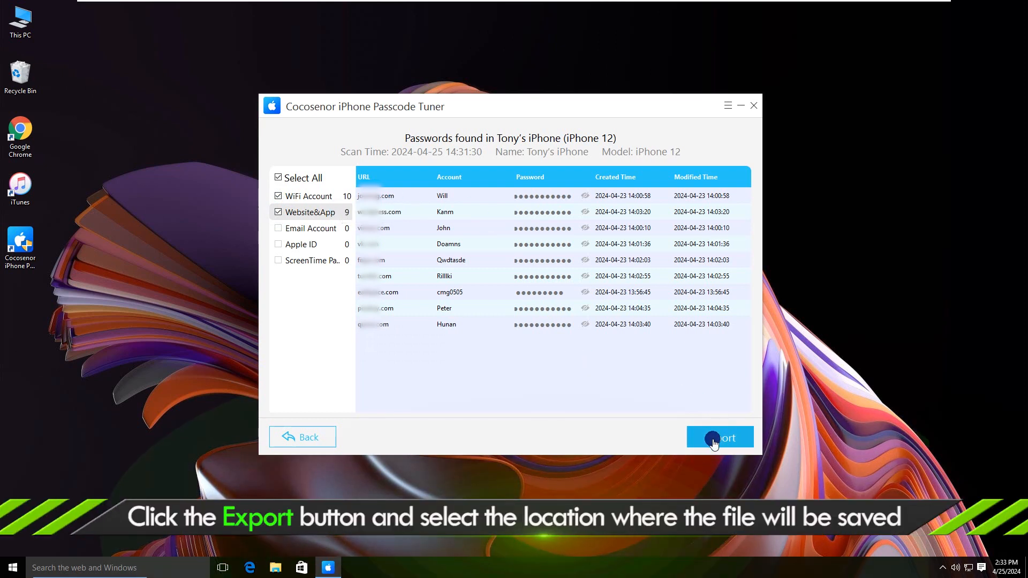
left_click(720, 437)
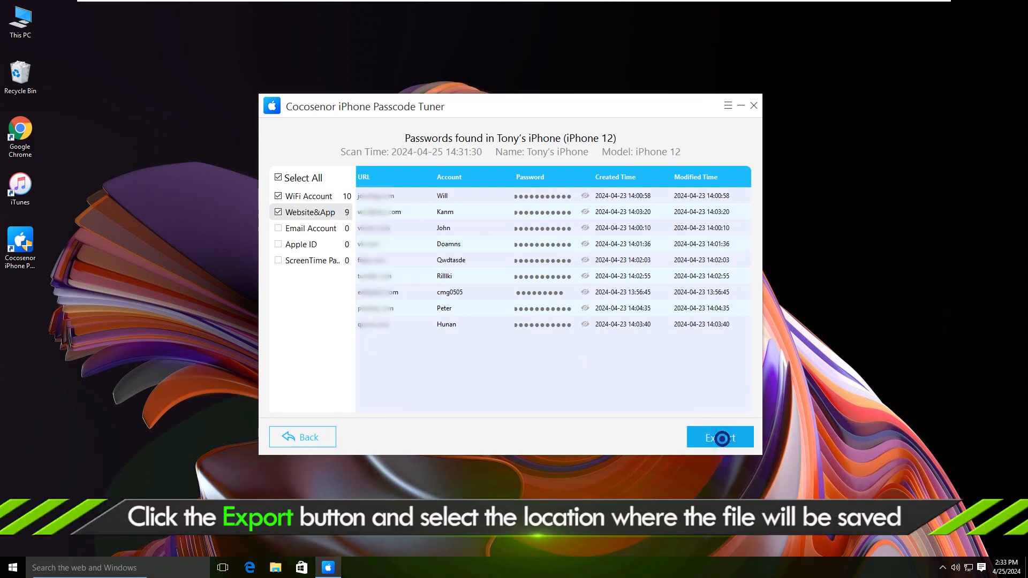
left_click(720, 437)
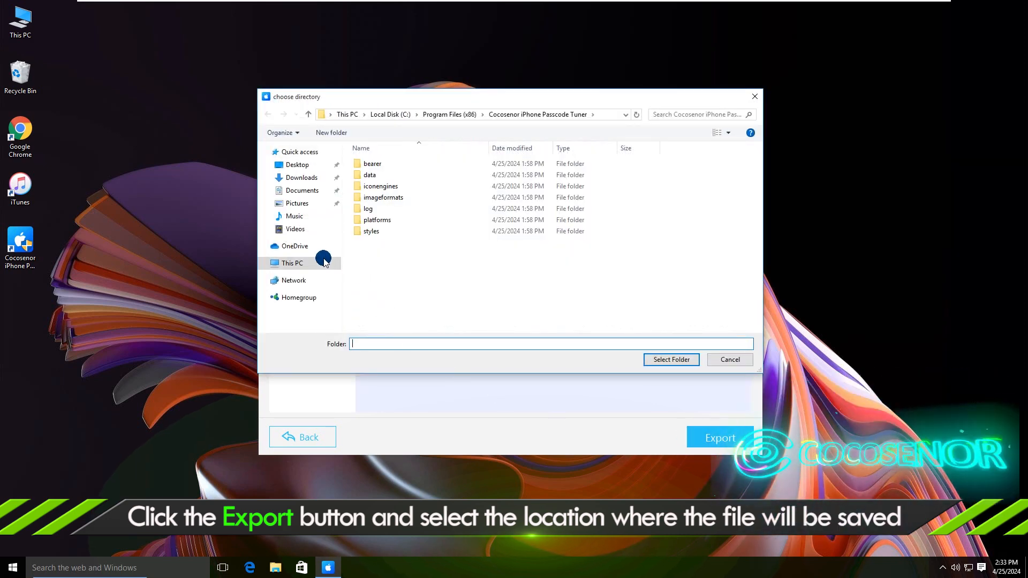
Select New Volume (F:) under This PC as the export folder and dismiss the success message
left_click(292, 263)
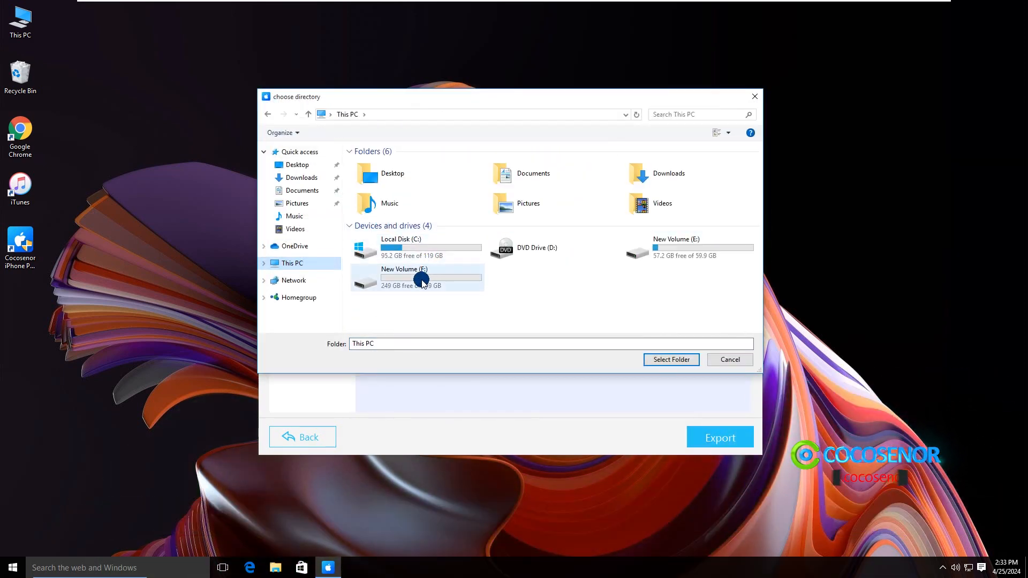
double_click(420, 275)
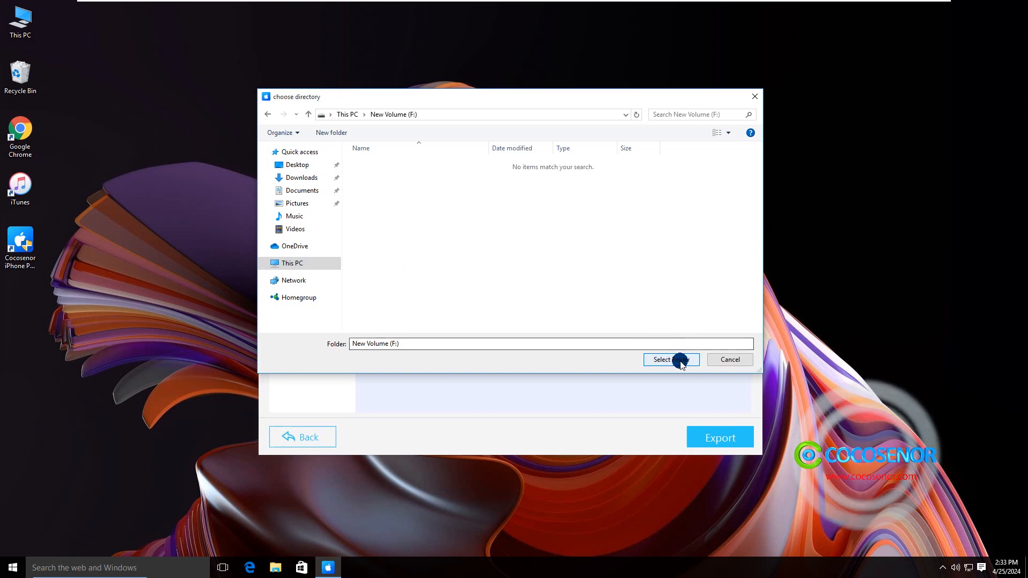
left_click(664, 359)
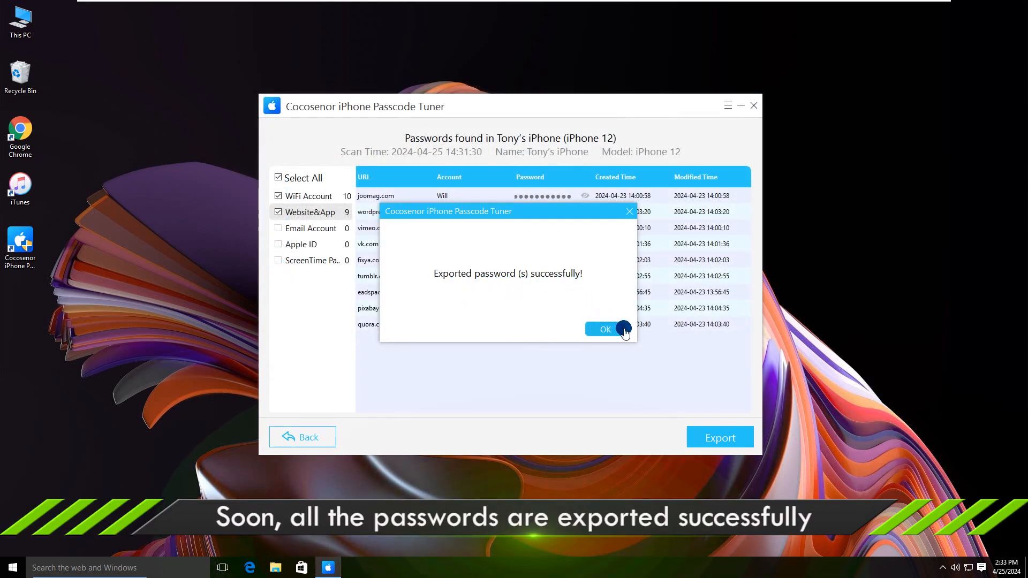
left_click(604, 329)
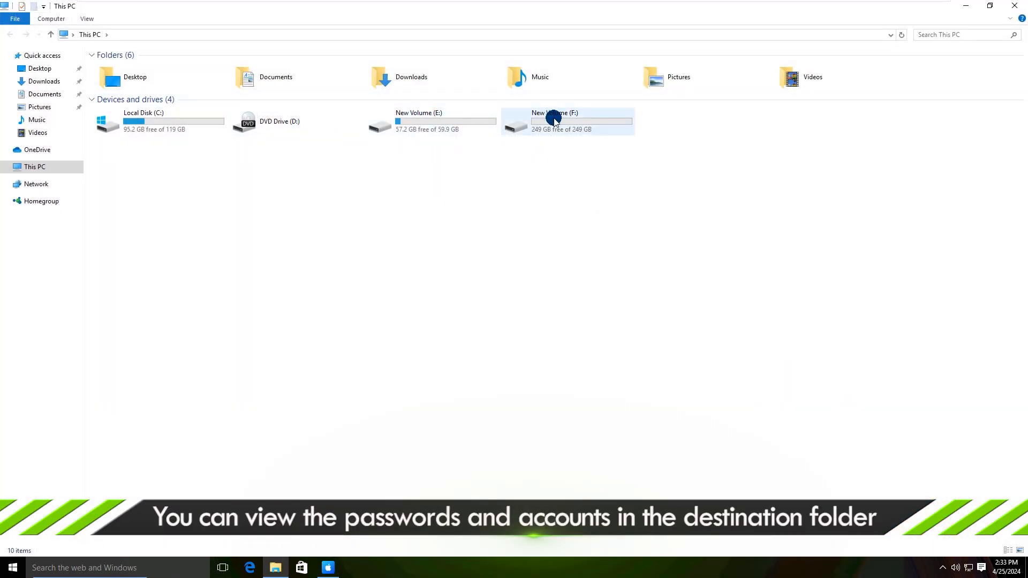
Open New Volume (F:) and launch the exported iOSPassword Excel file
double_click(552, 121)
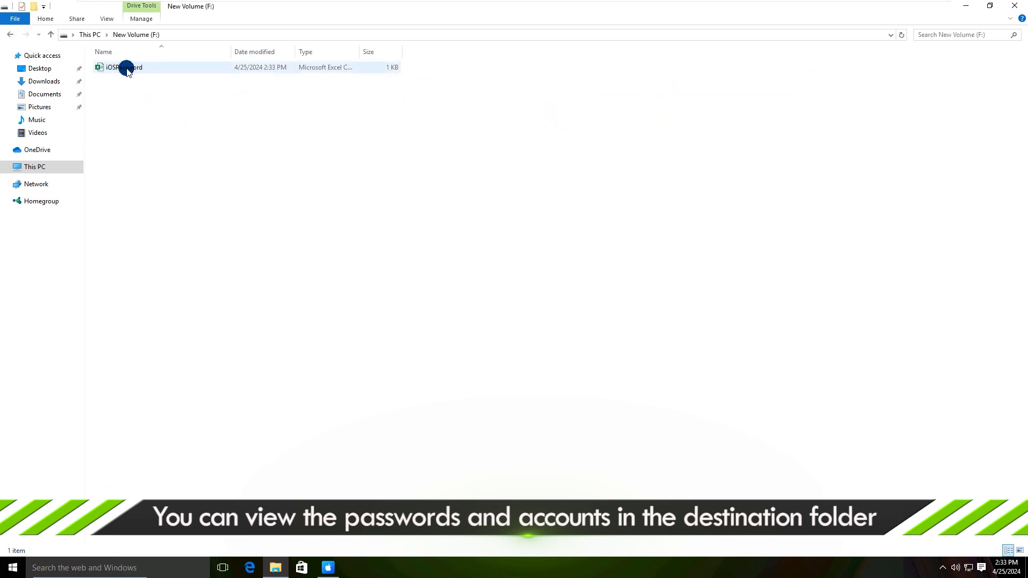
double_click(121, 67)
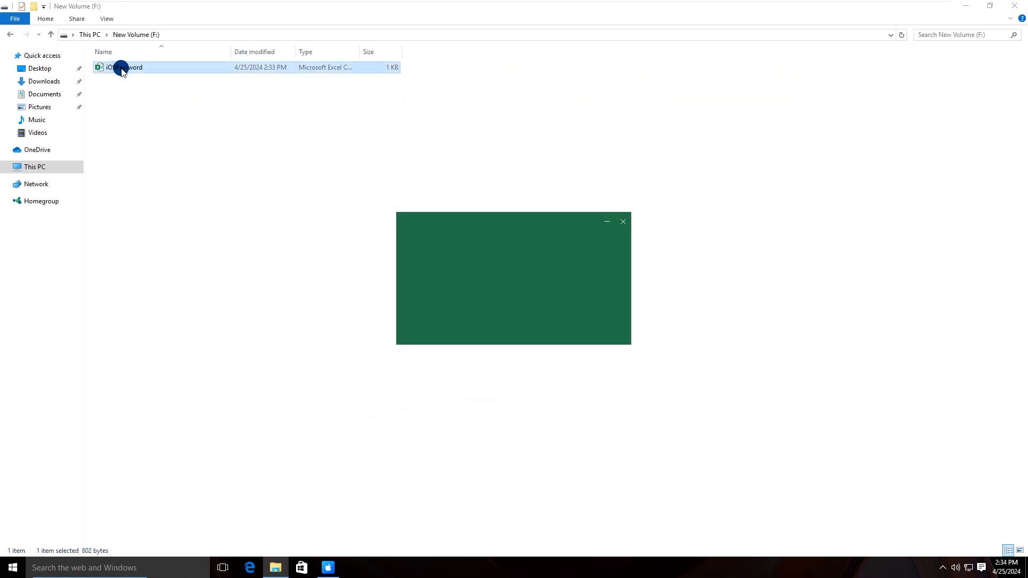